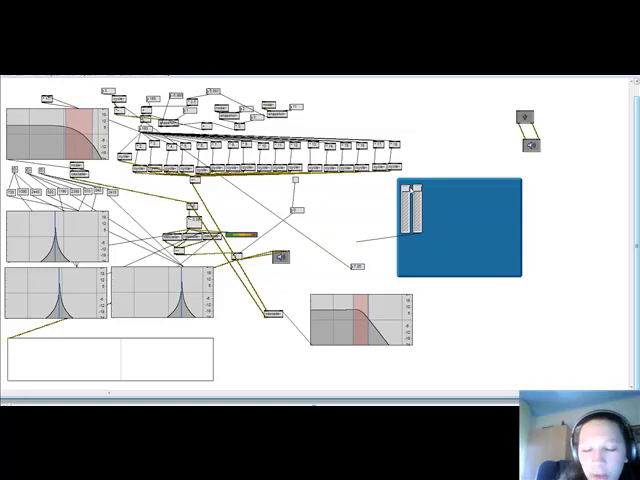
pyautogui.moveTo(512, 337)
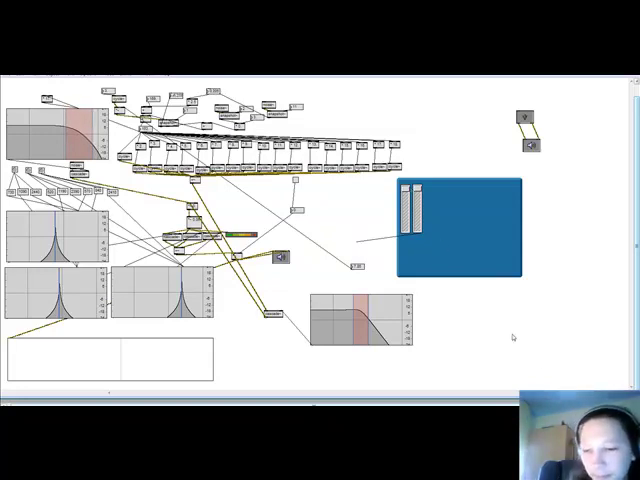